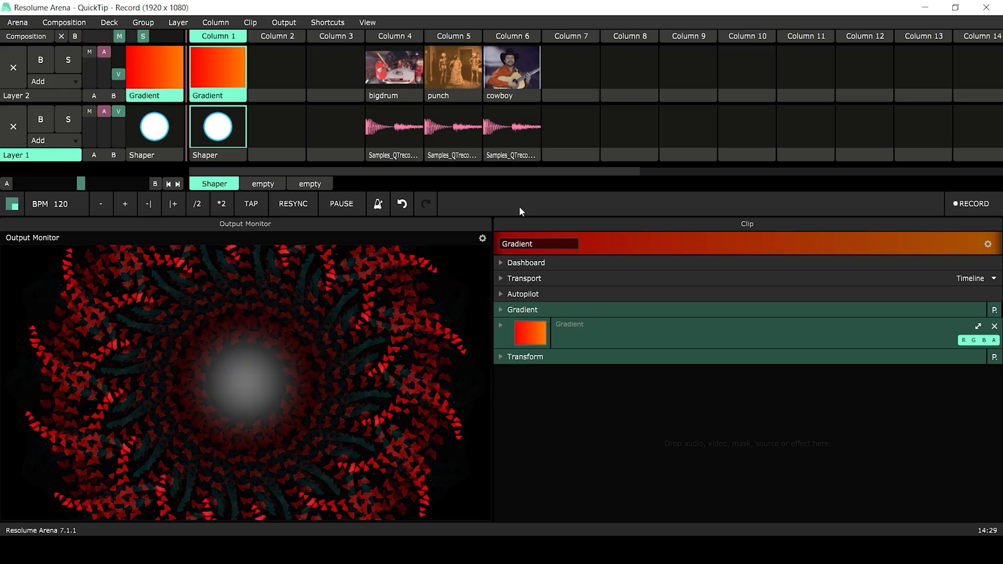
Select the Shaper clip and record a few seconds of its output into a new Layer 1 clip.
{"action": "left_click", "coordinate": [217, 127]}
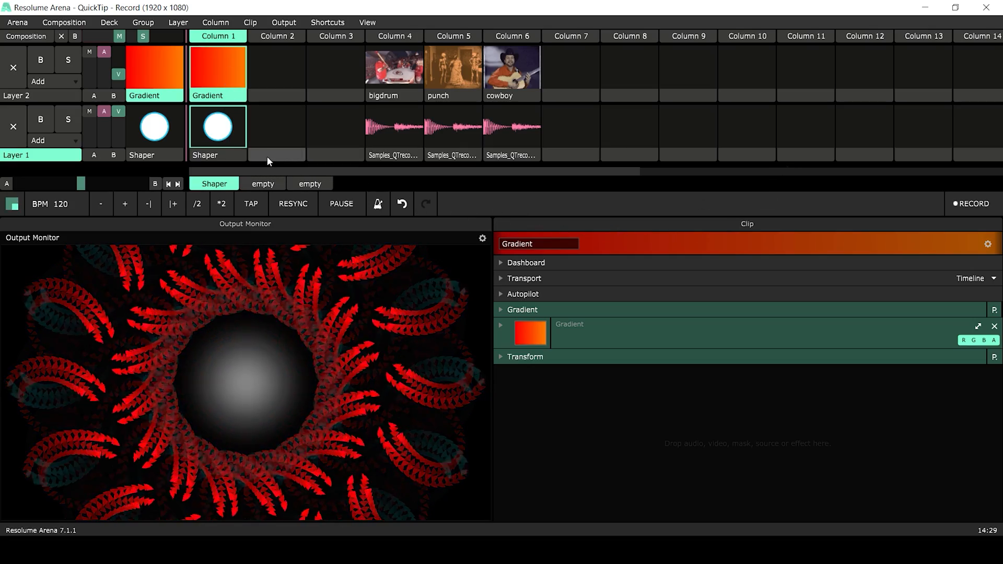
{"action": "left_click", "coordinate": [217, 127]}
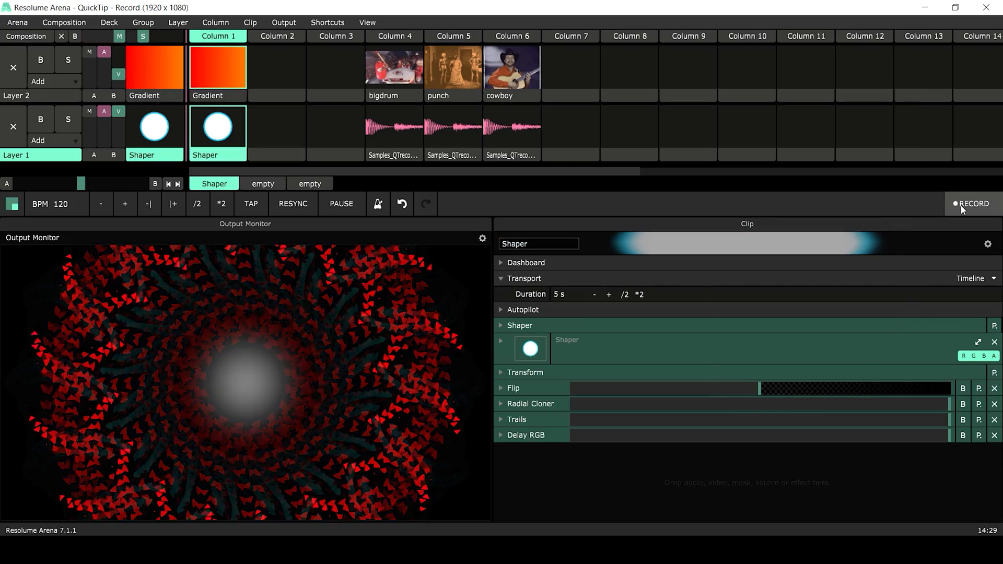
{"action": "left_click", "coordinate": [972, 202]}
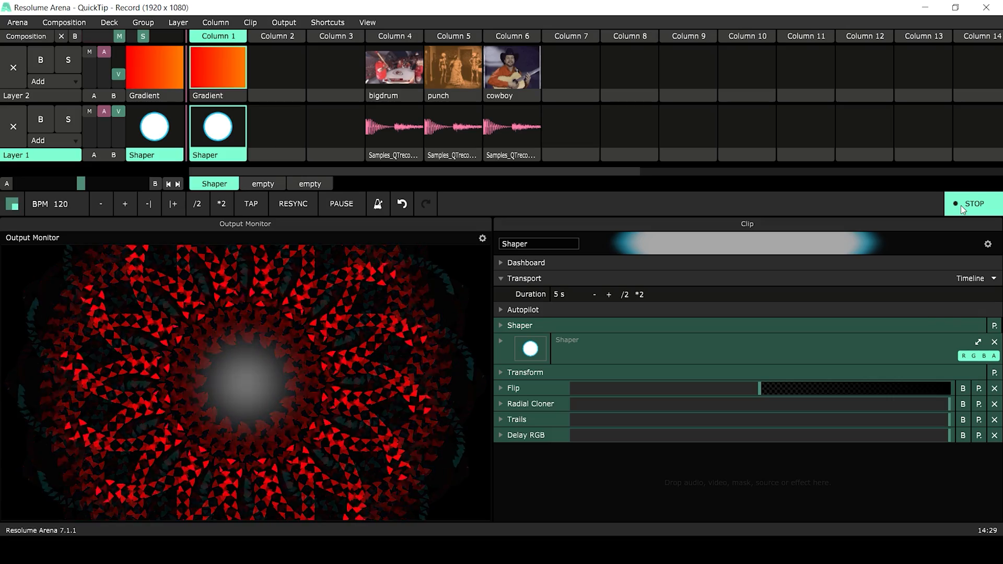
{"action": "left_click", "coordinate": [973, 204]}
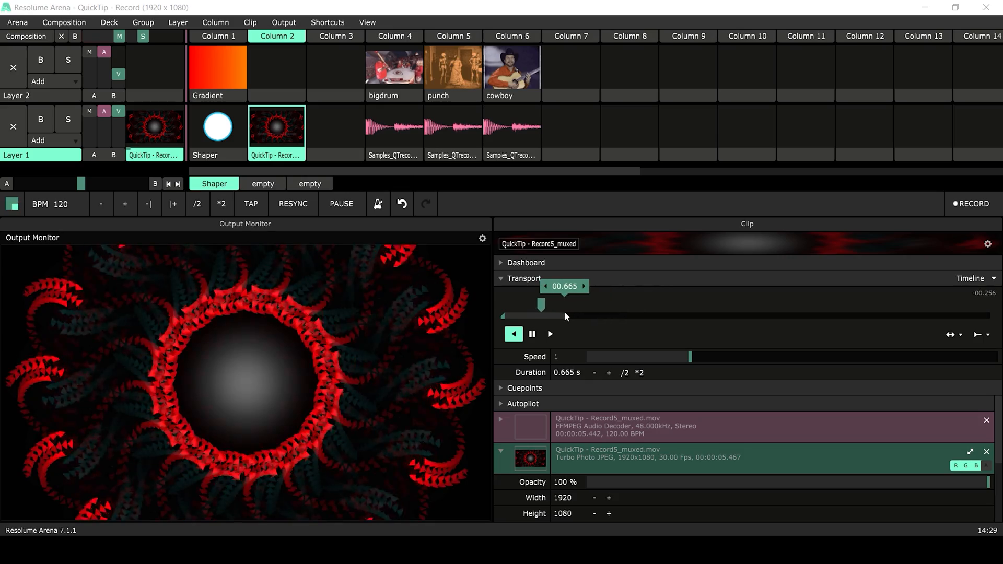
Scrub through the recorded loop, then launch empty Column 3 to blank the output.
{"action": "left_click", "coordinate": [550, 334]}
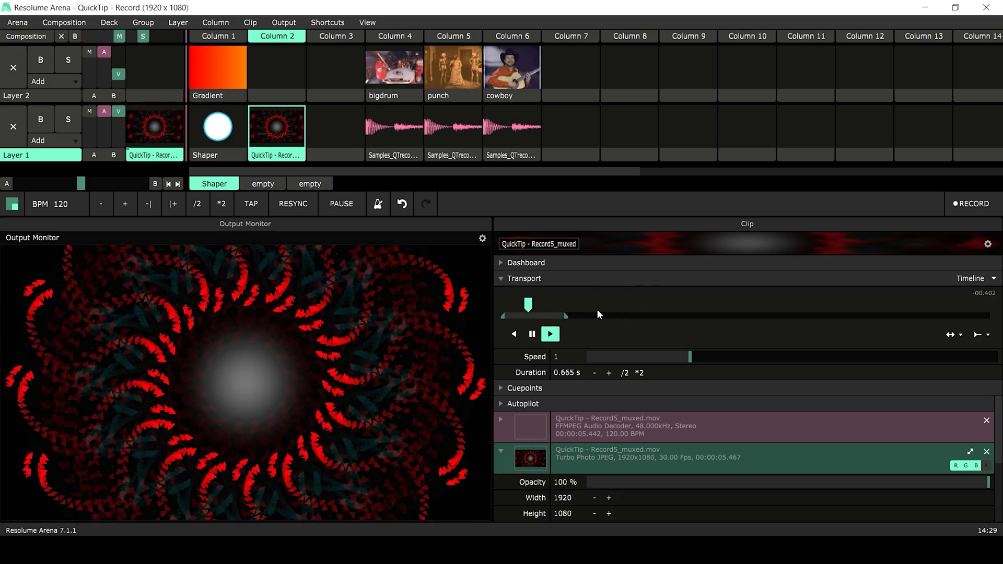
{"action": "left_click", "coordinate": [514, 334]}
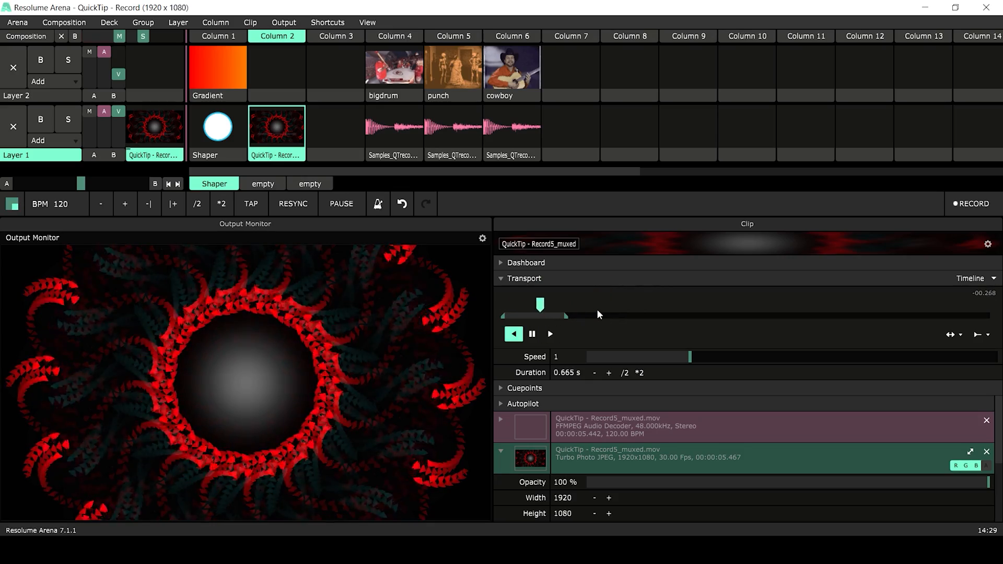
{"action": "left_click", "coordinate": [335, 35]}
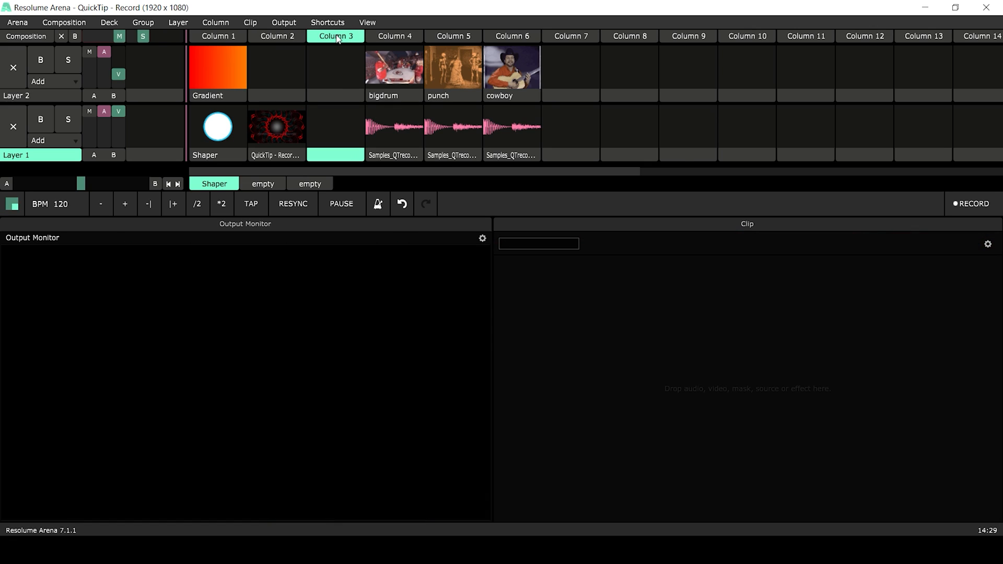
{"action": "mouse_move", "coordinate": [31, 24]}
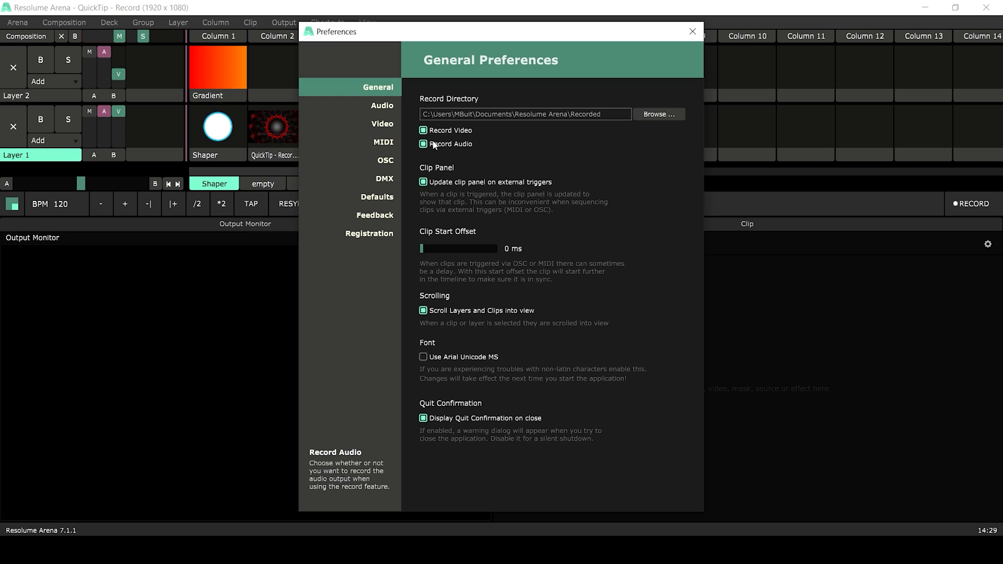
{"action": "mouse_move", "coordinate": [446, 121]}
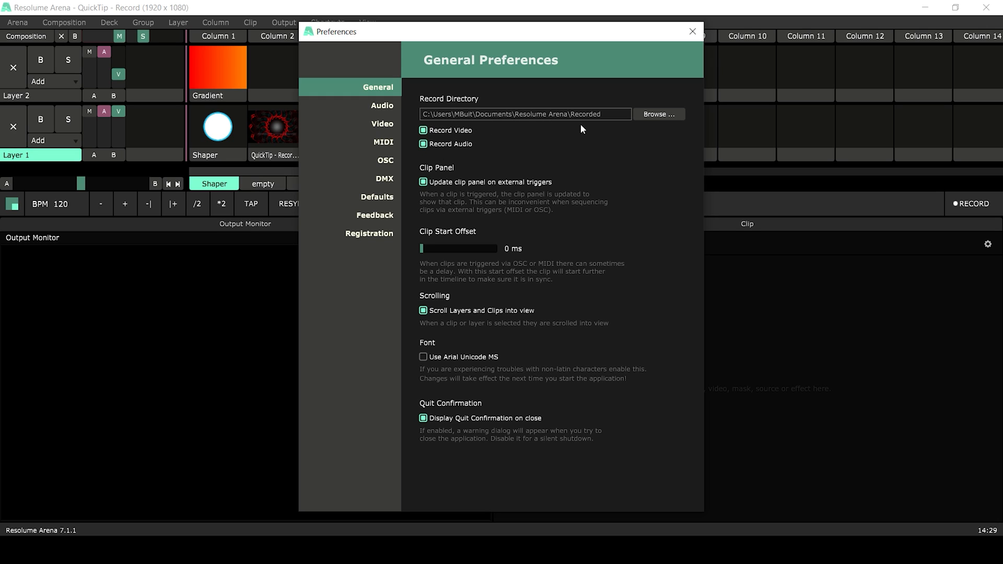
{"action": "left_click", "coordinate": [693, 32]}
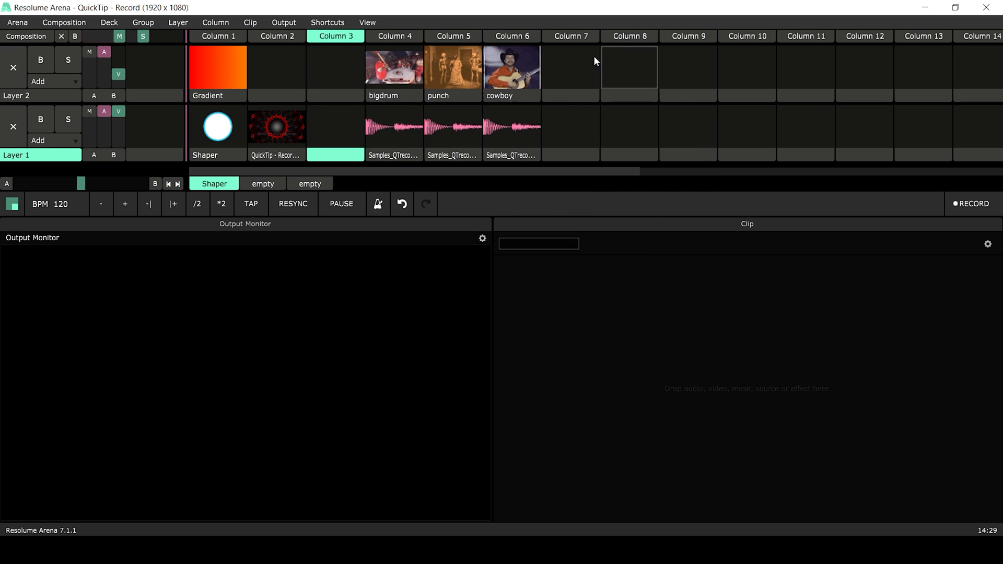
Trigger the cowboy and bigdrum columns, start recording, then switch to the punch column.
{"action": "left_click", "coordinate": [511, 71]}
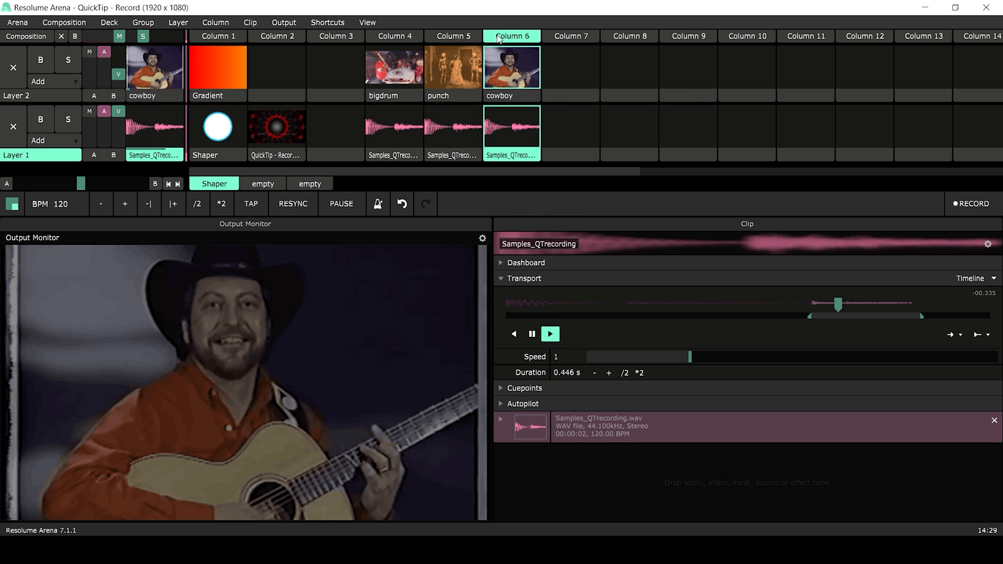
{"action": "left_click", "coordinate": [394, 72]}
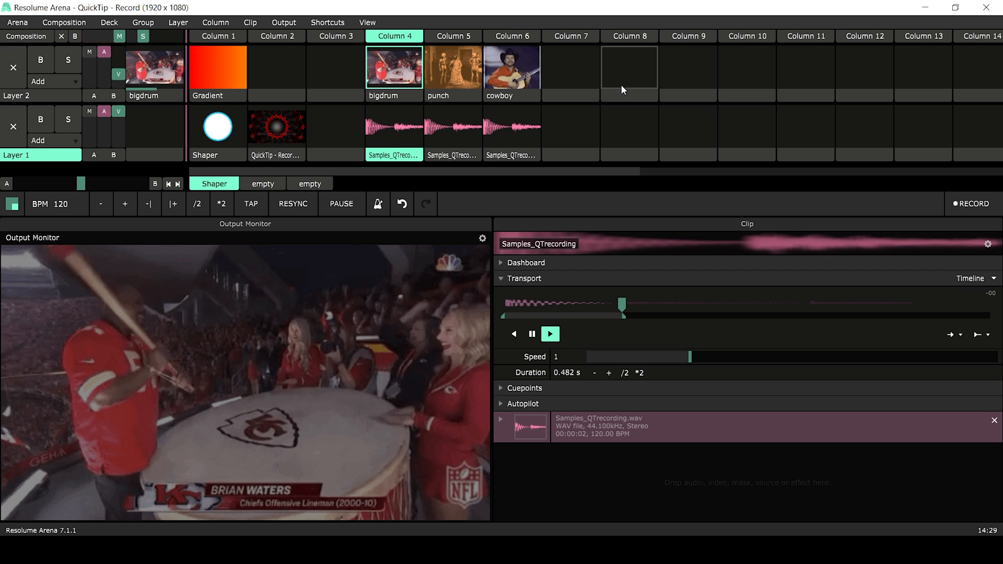
{"action": "left_click", "coordinate": [972, 203]}
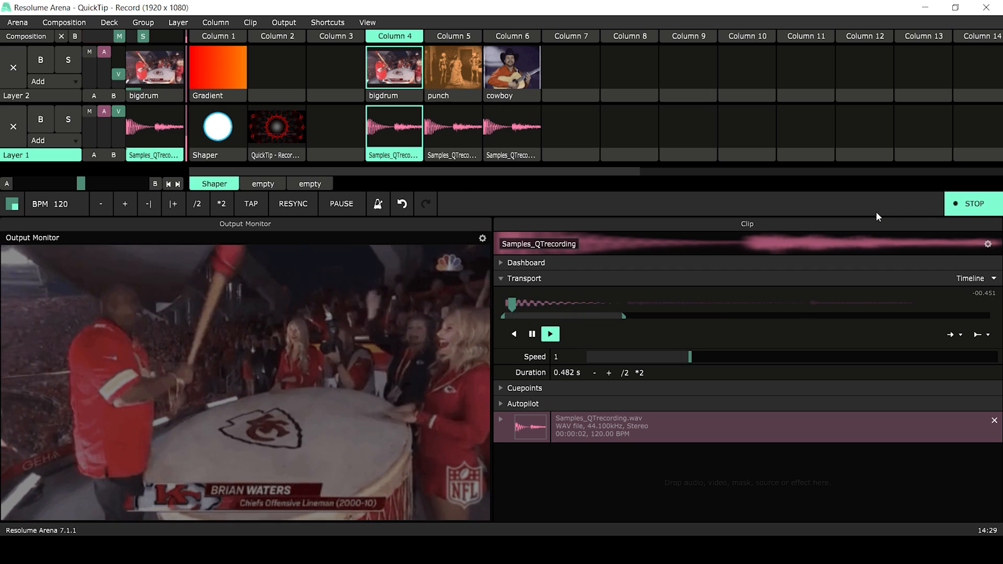
{"action": "left_click", "coordinate": [453, 72]}
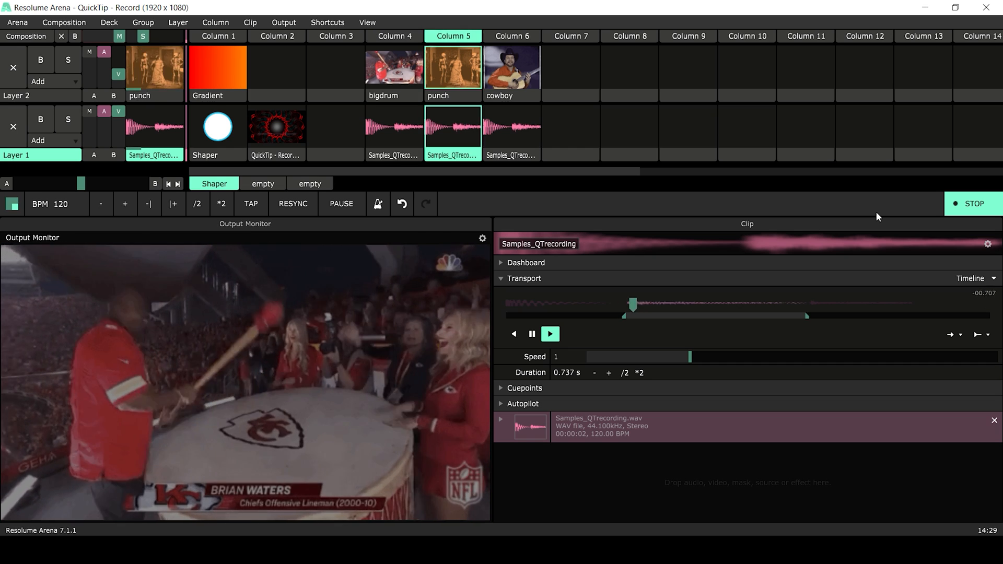